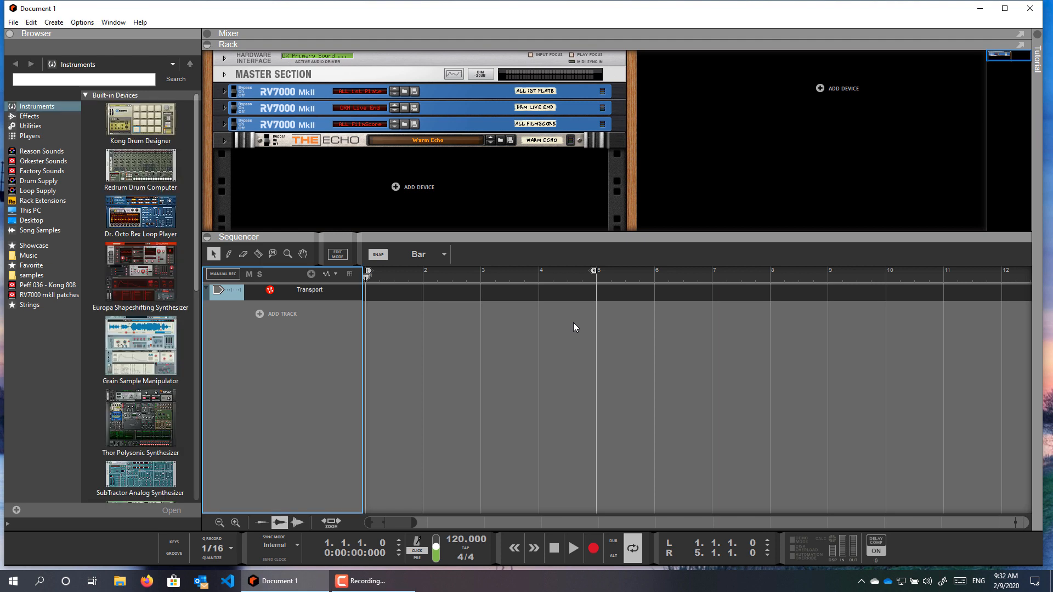
{"action": "mouse_move", "coordinate": [496, 240]}
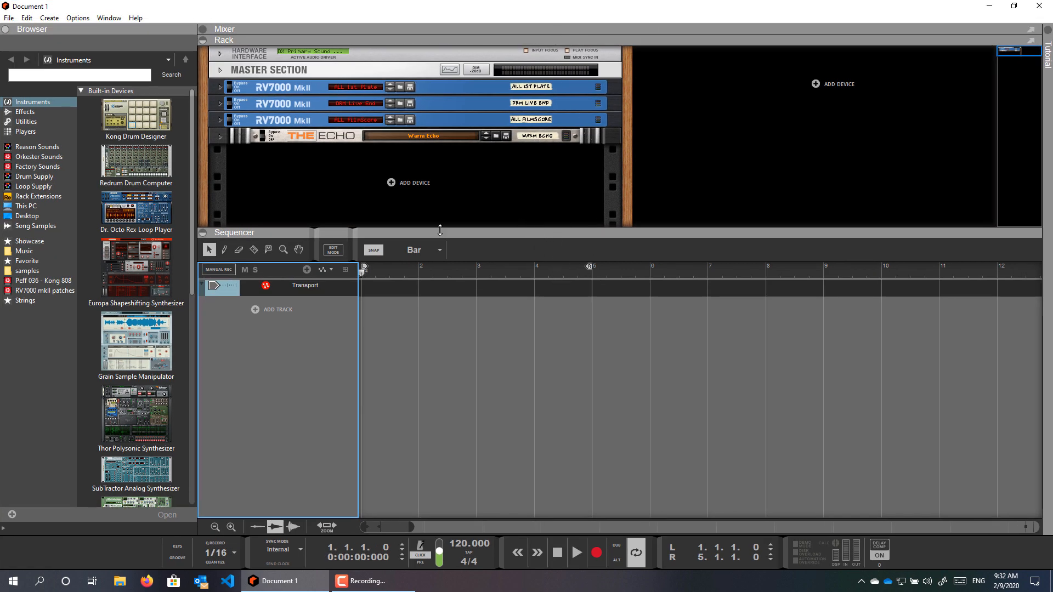
Step: Reveal the mixer pane above the rack so both share the main window
{"action": "left_click_drag", "start_coordinate": [439, 230], "coordinate": [446, 279]}
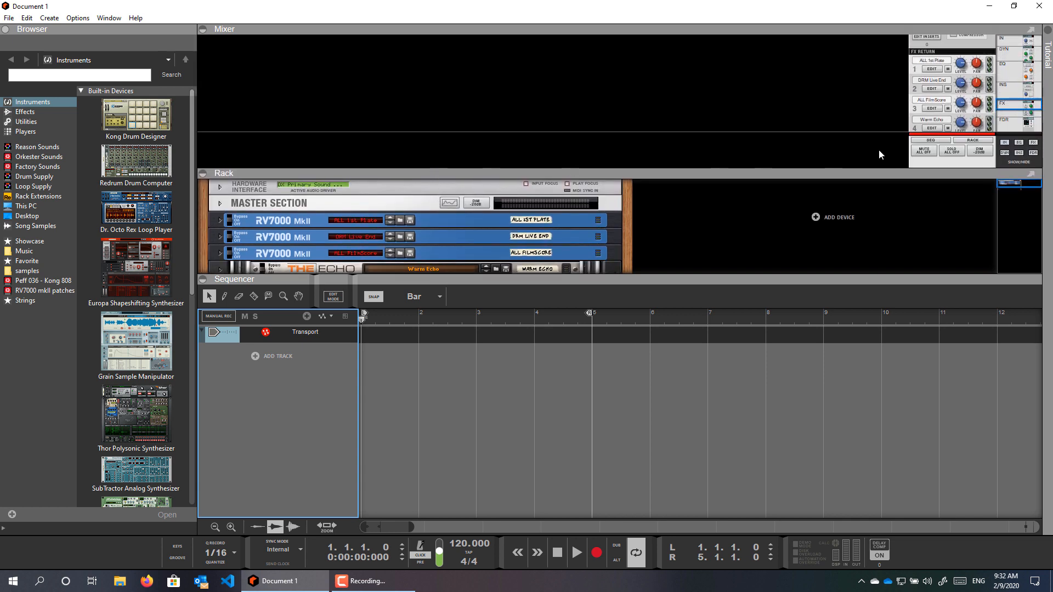
{"action": "mouse_move", "coordinate": [614, 140]}
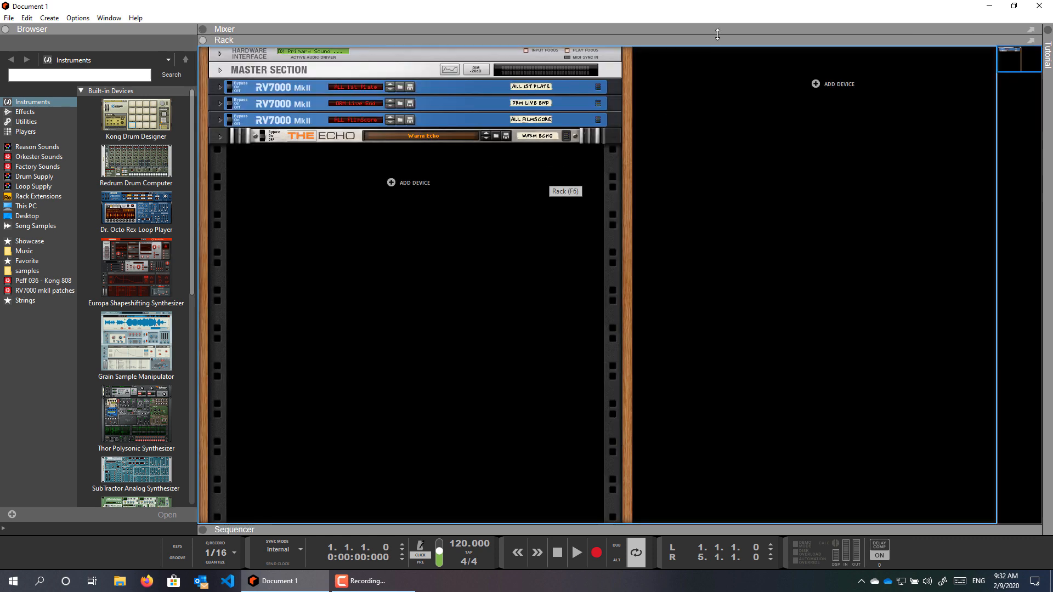
{"action": "left_click", "coordinate": [225, 28]}
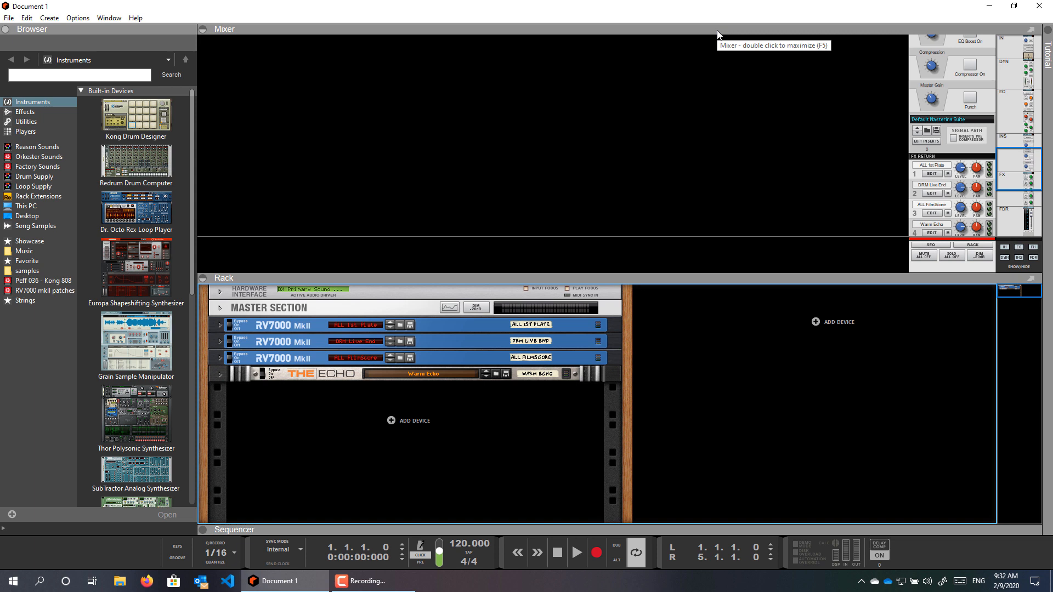
{"action": "mouse_move", "coordinate": [570, 80]}
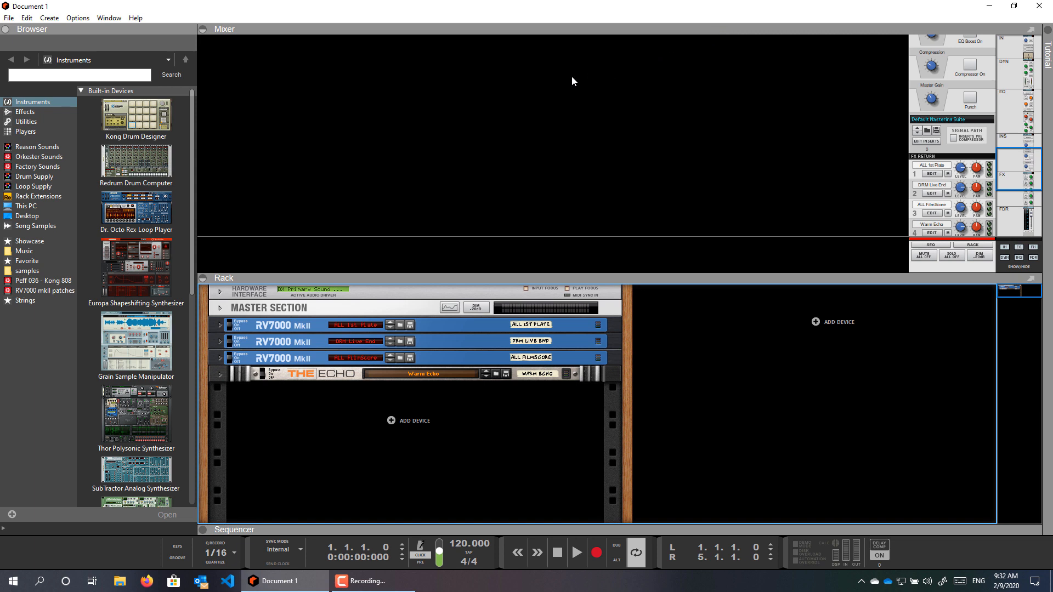
{"action": "mouse_move", "coordinate": [295, 86]}
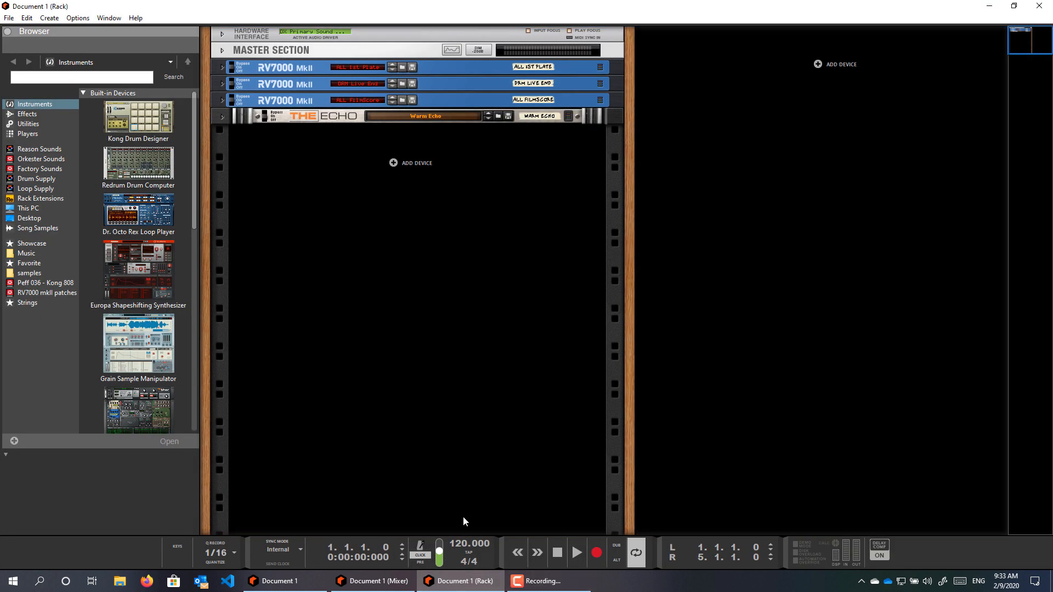
Step: Switch between the detached Mixer window and the main song window holding the sequencer
{"action": "left_click", "coordinate": [371, 581]}
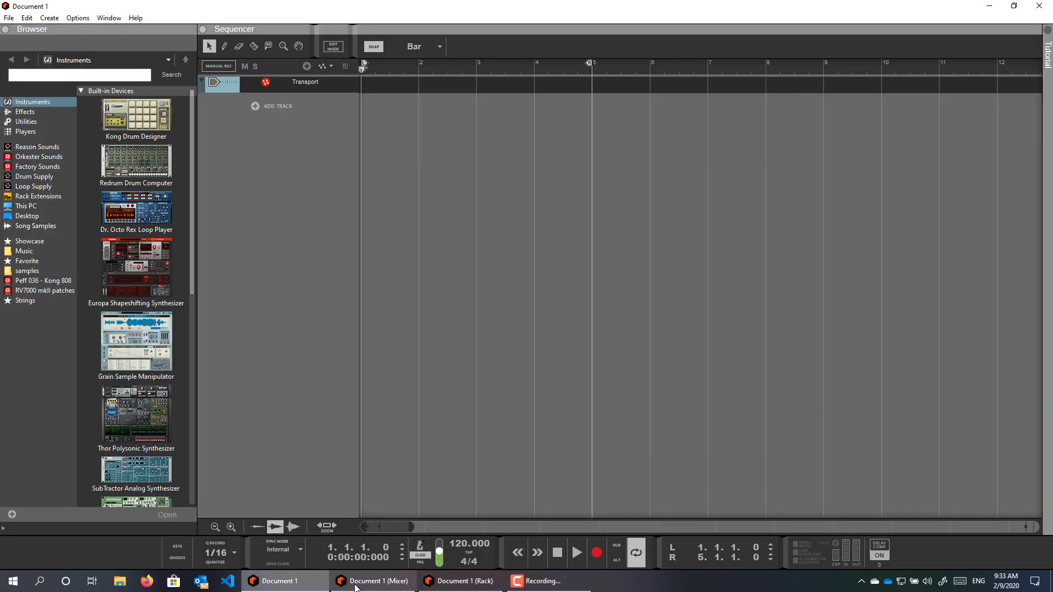
{"action": "left_click", "coordinate": [465, 582]}
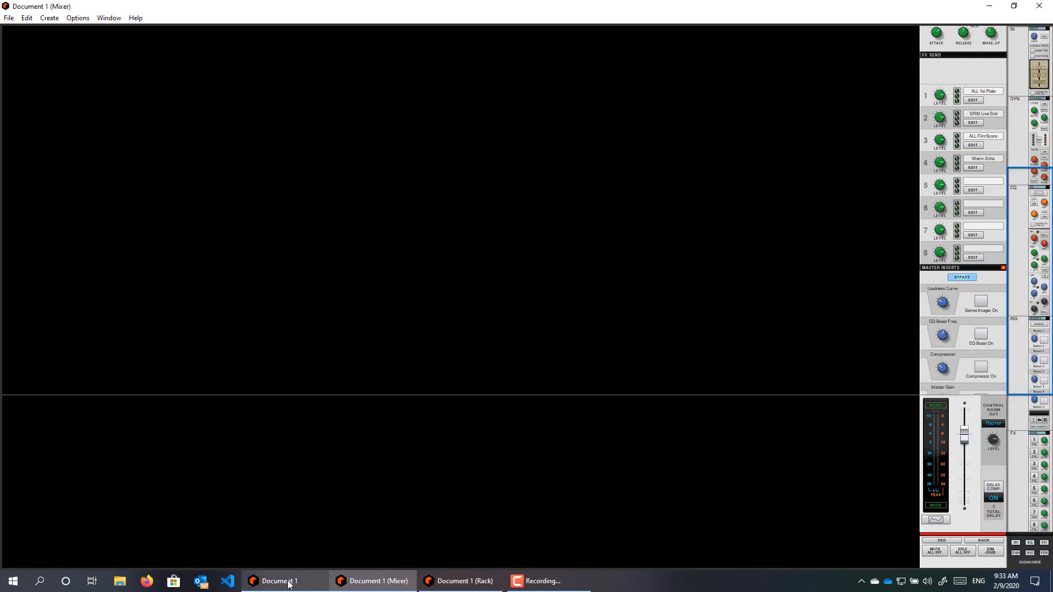
{"action": "left_click", "coordinate": [287, 582]}
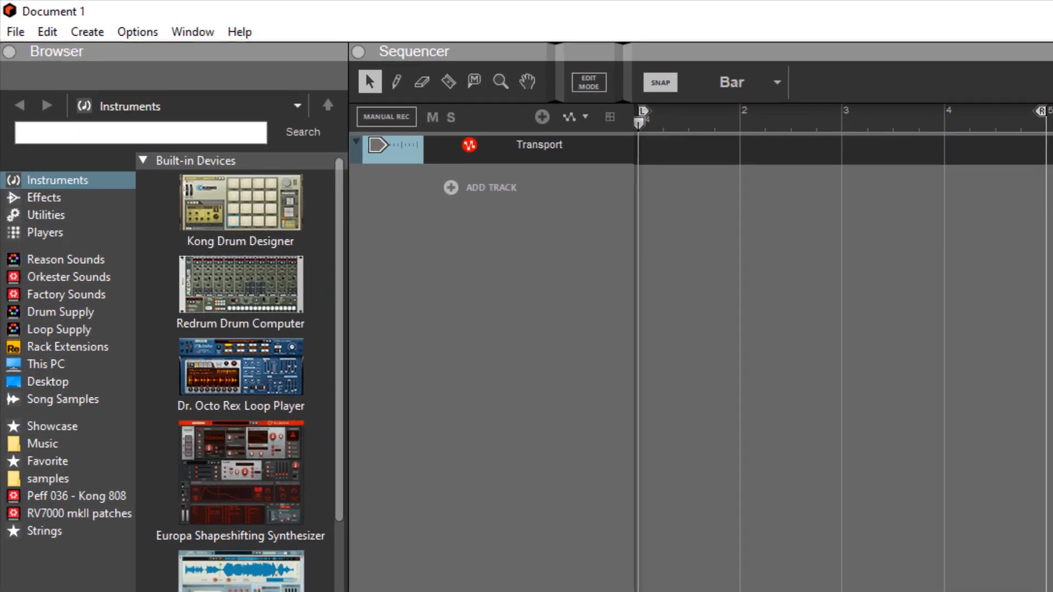
Step: Save the song as 'Separate Windows.reason' in the Template Songs folder
{"action": "left_click", "coordinate": [15, 33]}
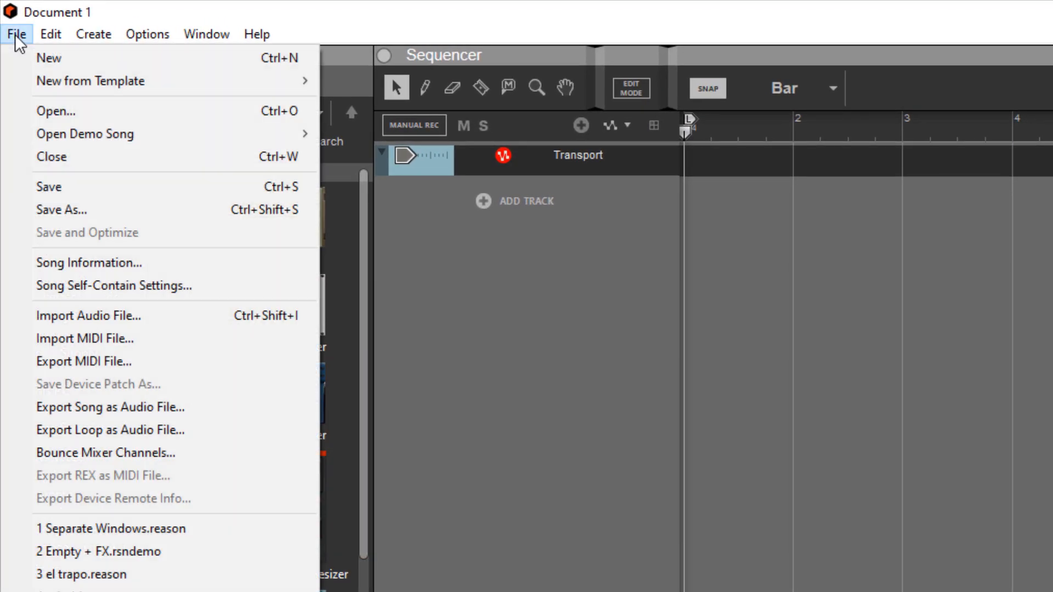
{"action": "mouse_move", "coordinate": [45, 190]}
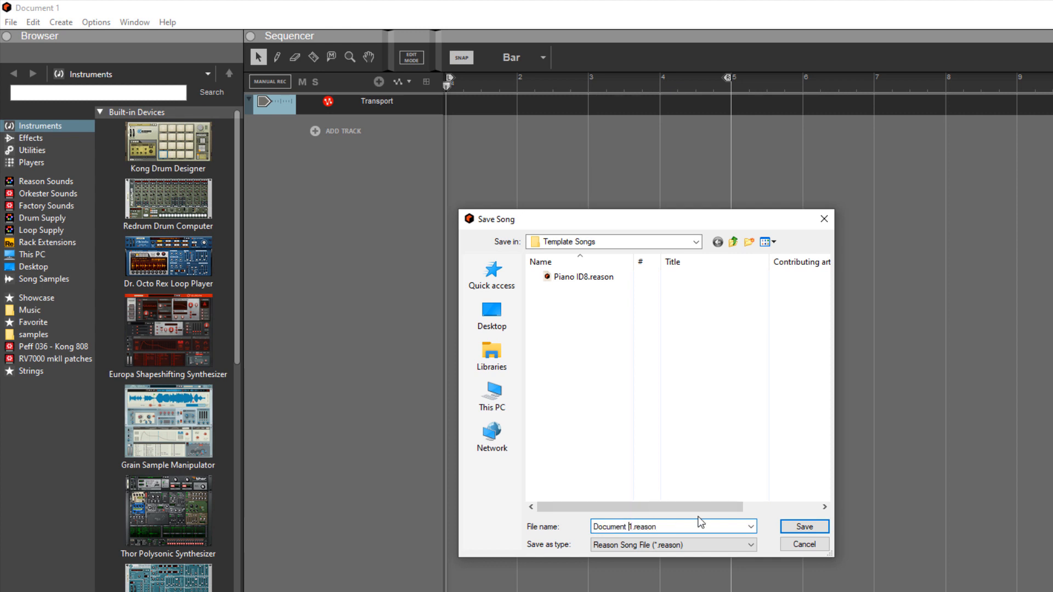
{"action": "type", "text": "Separate"}
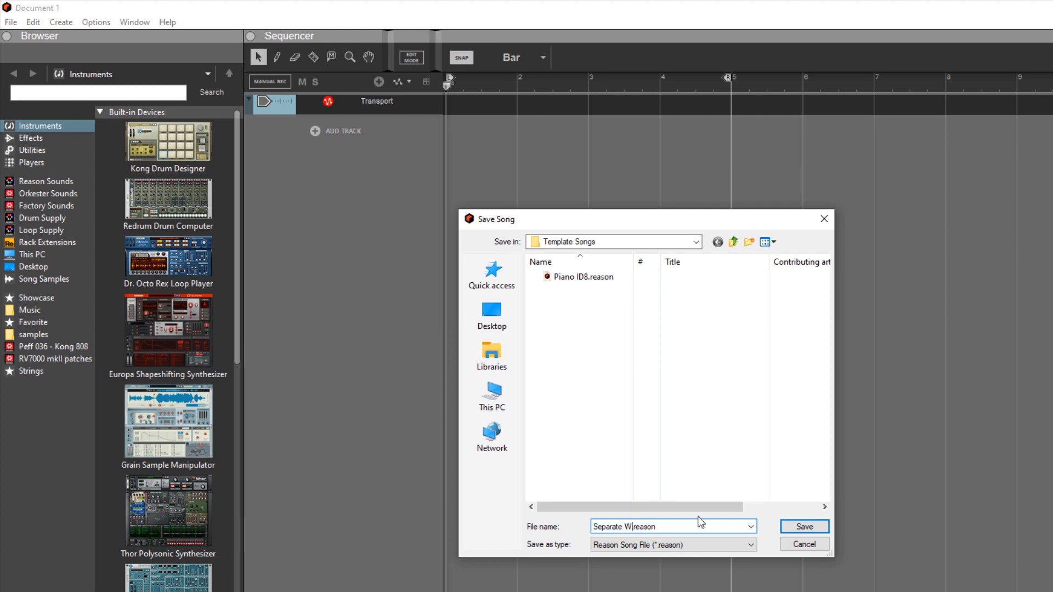
{"action": "type", "text": "indows"}
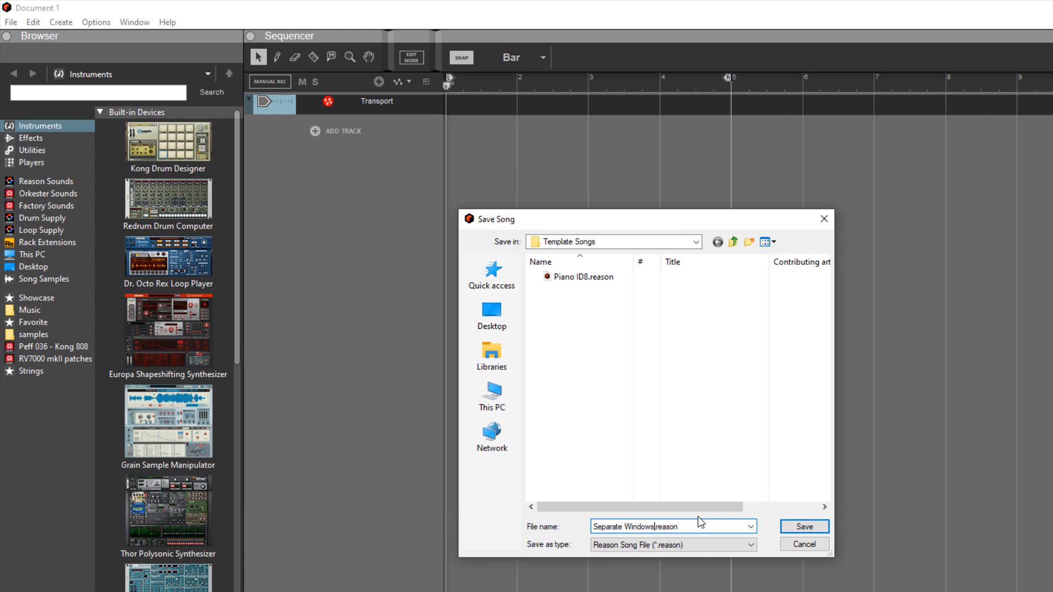
{"action": "left_click", "coordinate": [805, 527]}
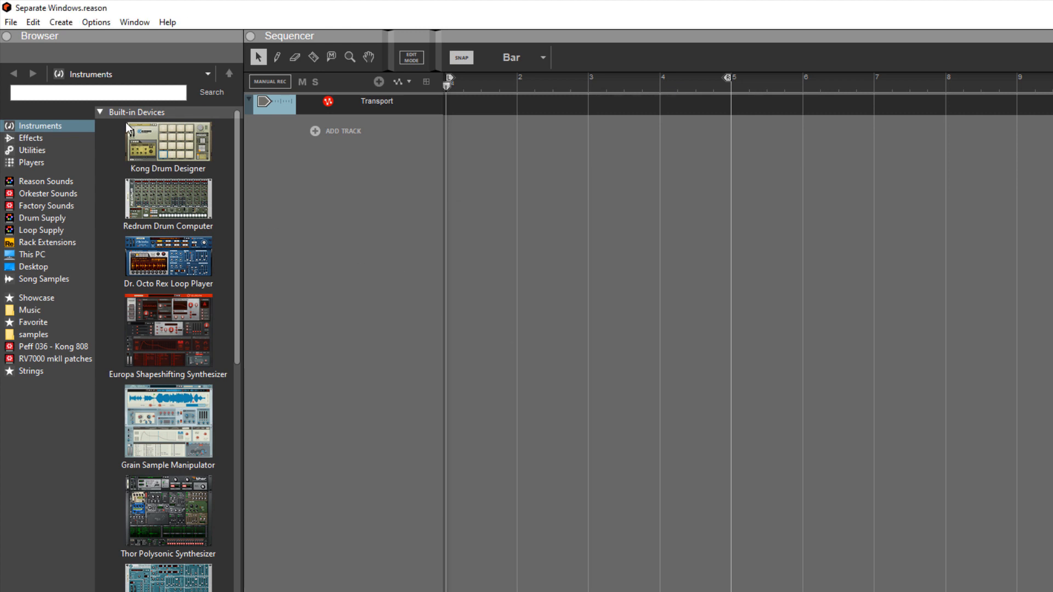
{"action": "mouse_move", "coordinate": [197, 211]}
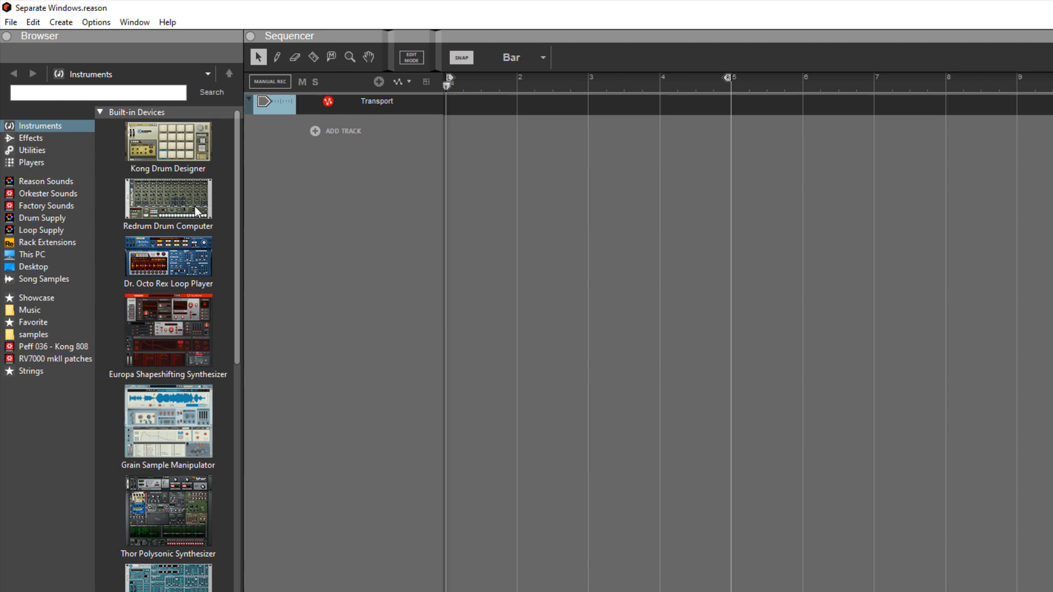
{"action": "left_click", "coordinate": [104, 22]}
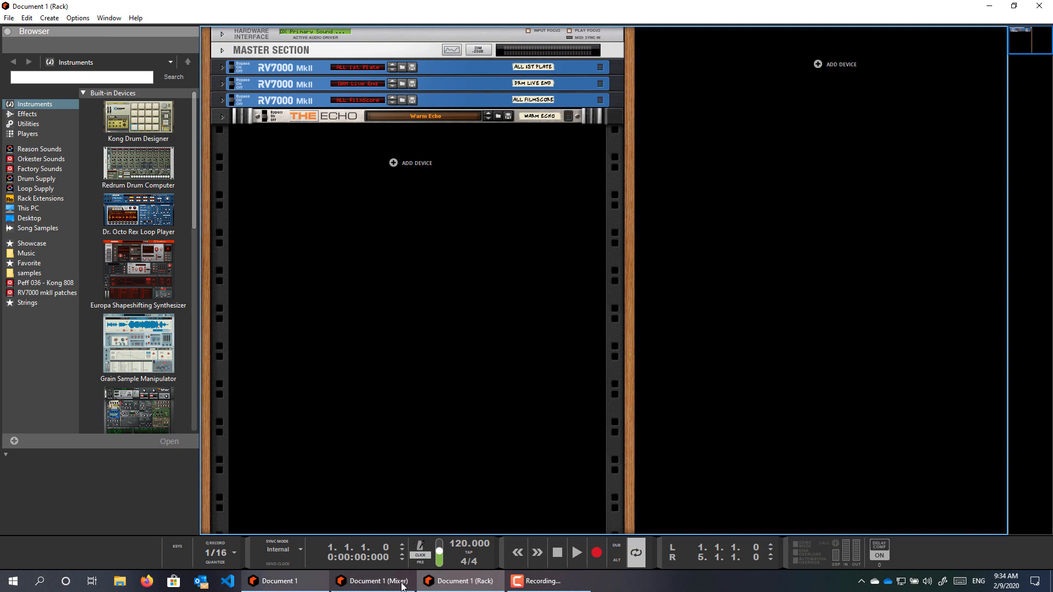
{"action": "left_click", "coordinate": [281, 581]}
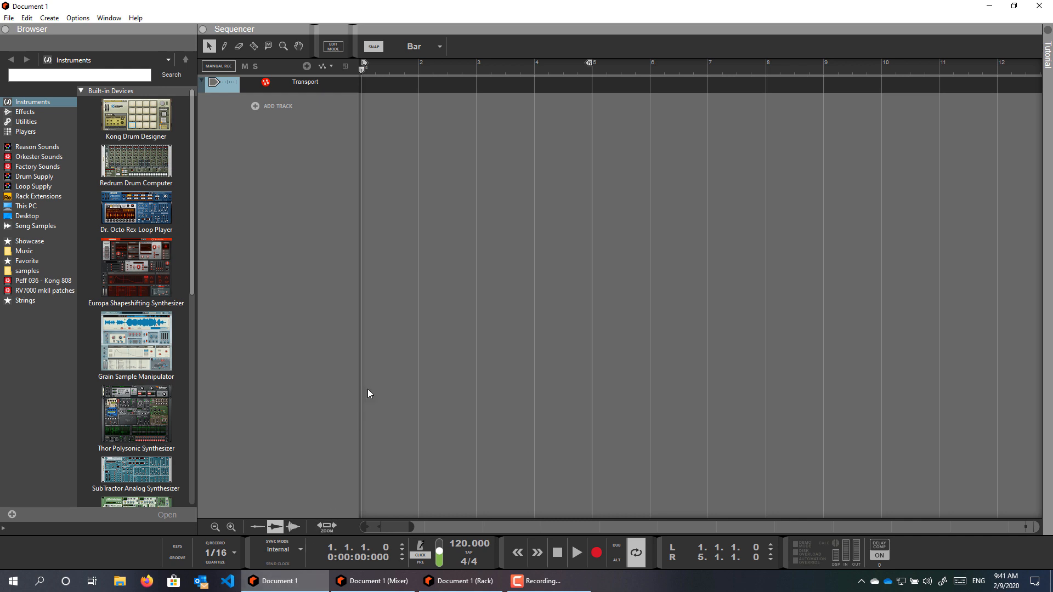
{"action": "mouse_move", "coordinate": [379, 342]}
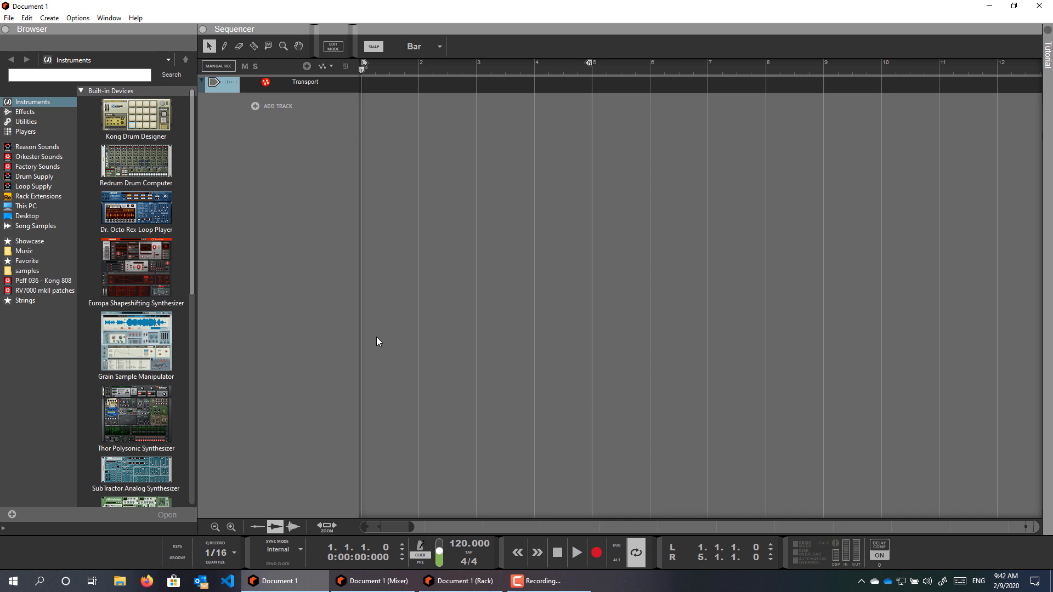
Step: Add a fourth virtual desktop for the Mixer and Rack windows and return to Desktop 3
{"action": "key", "text": "Win+Tab"}
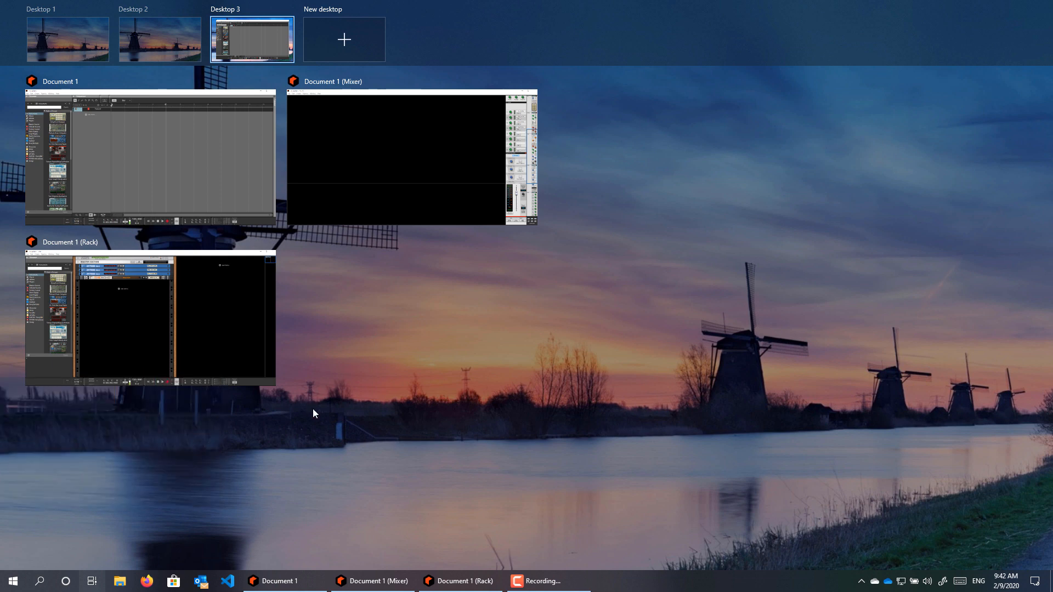
{"action": "mouse_move", "coordinate": [92, 581]}
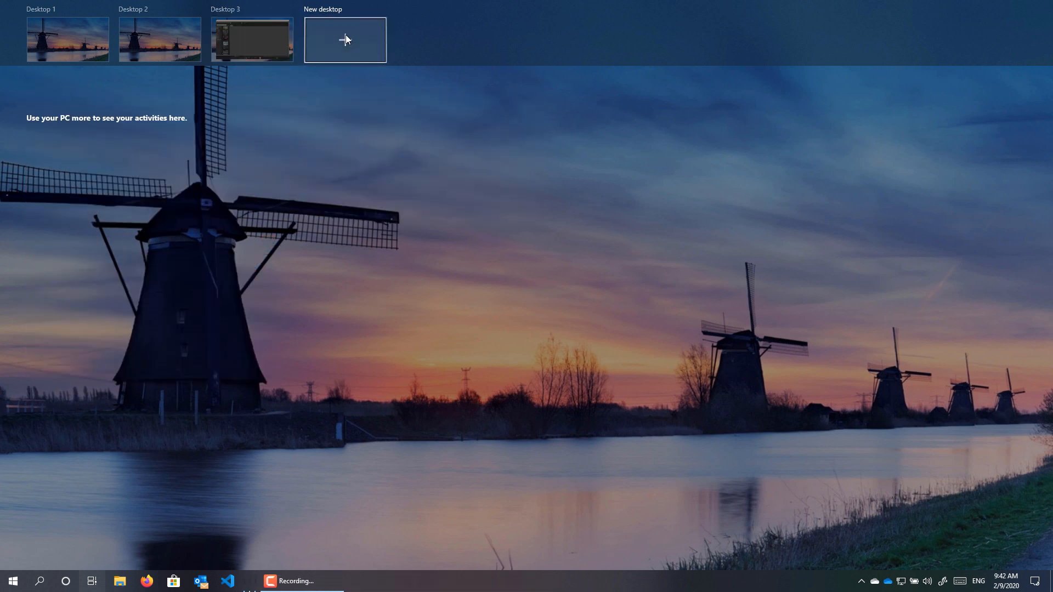
{"action": "left_click", "coordinate": [345, 39]}
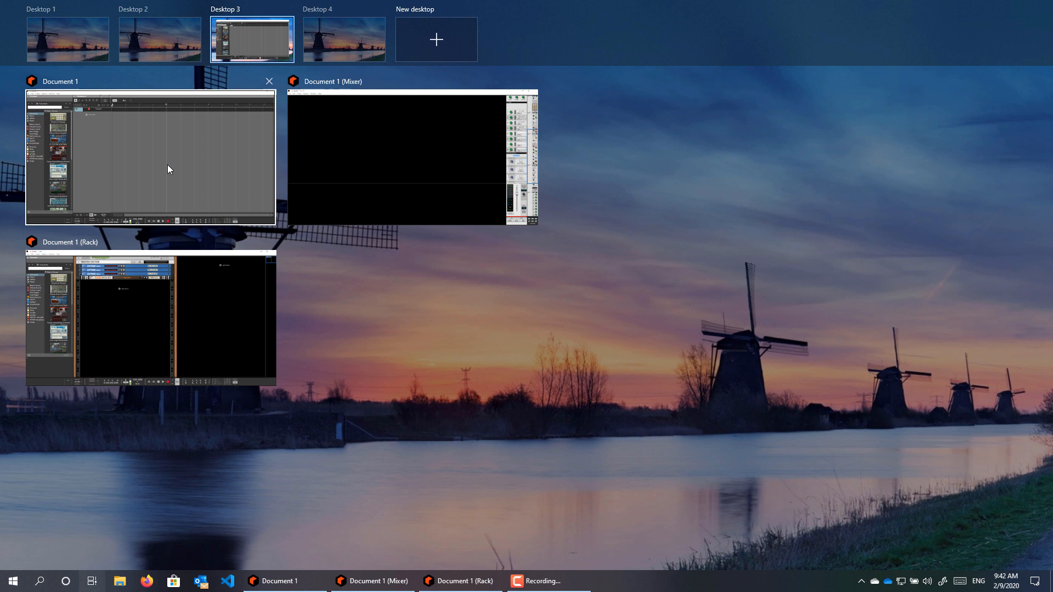
{"action": "mouse_move", "coordinate": [167, 167]}
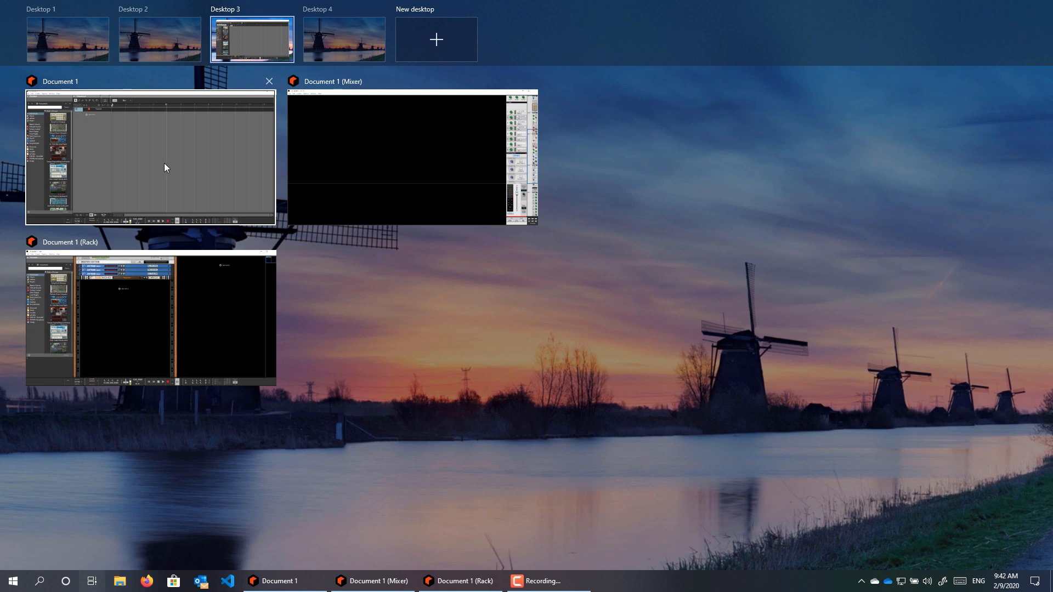
{"action": "mouse_move", "coordinate": [311, 160]}
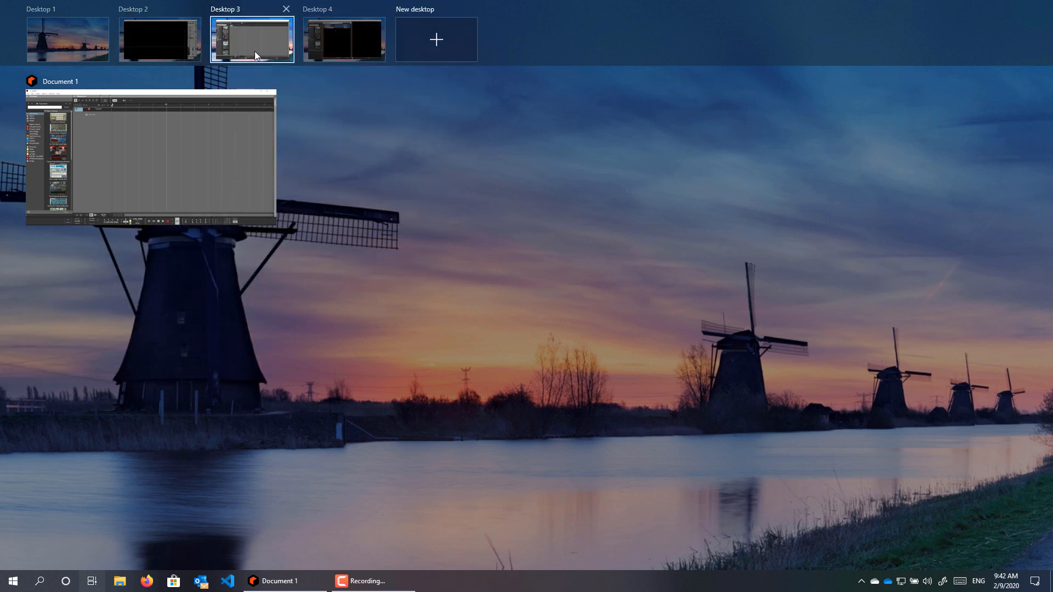
{"action": "left_click", "coordinate": [252, 37]}
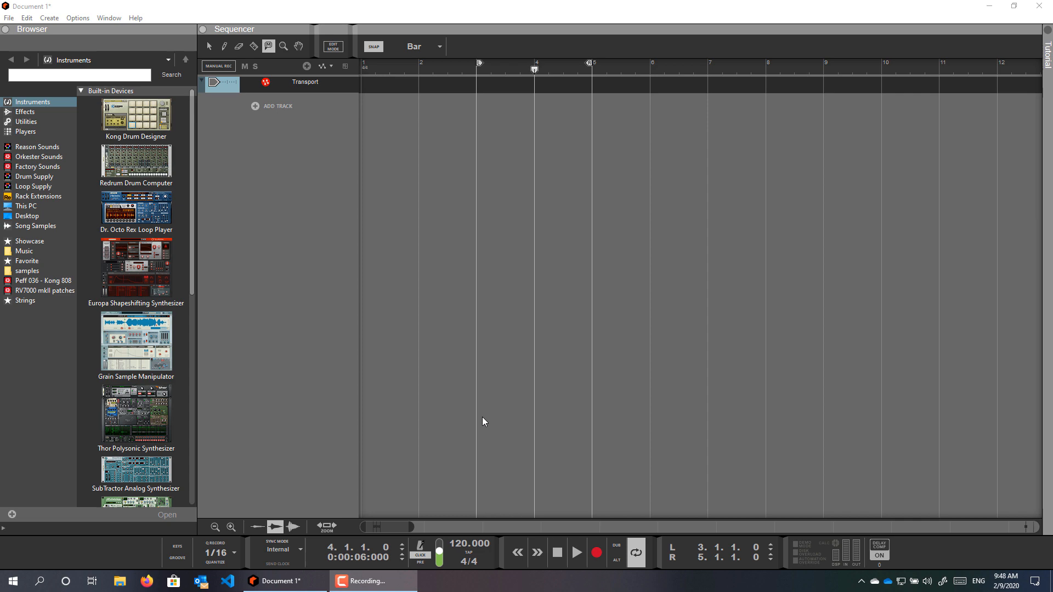
{"action": "mouse_move", "coordinate": [443, 435]}
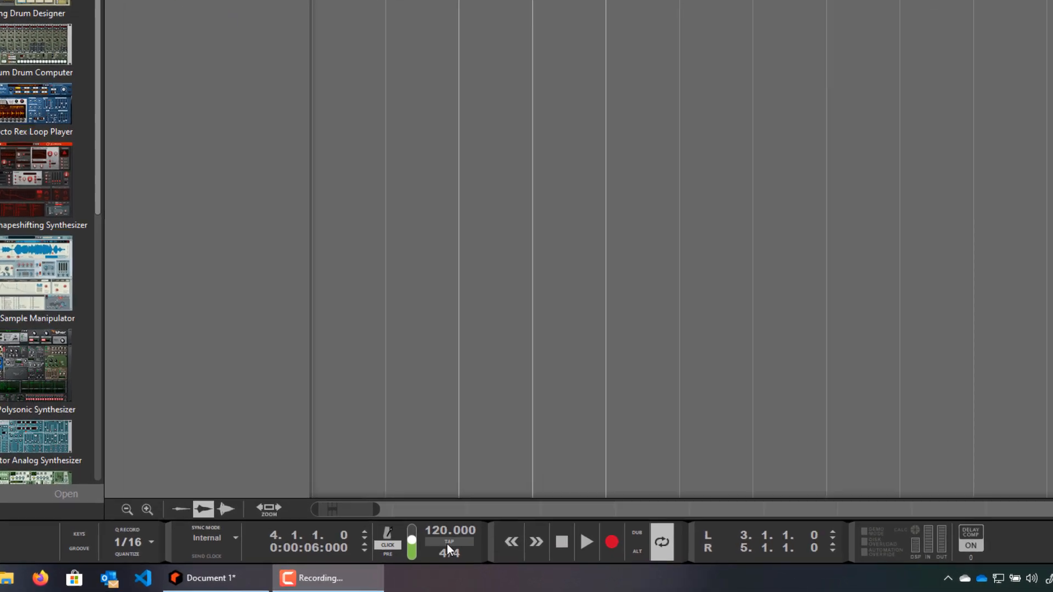
Step: Remote-override map Tap Tempo to Button 1 on the M-Audio Oxygen 49 v4
{"action": "right_click", "coordinate": [451, 551]}
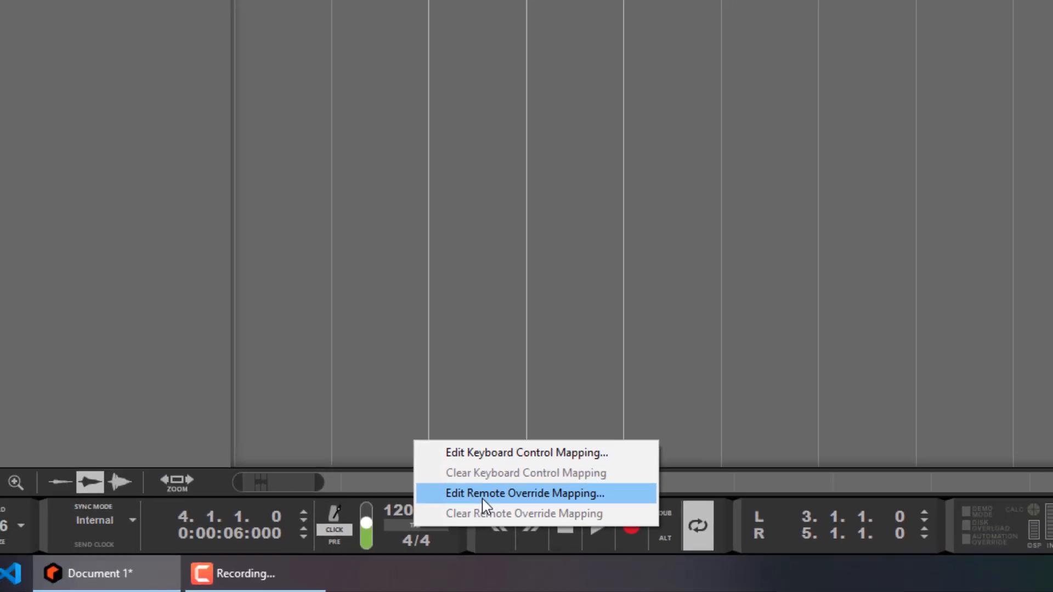
{"action": "left_click", "coordinate": [524, 493]}
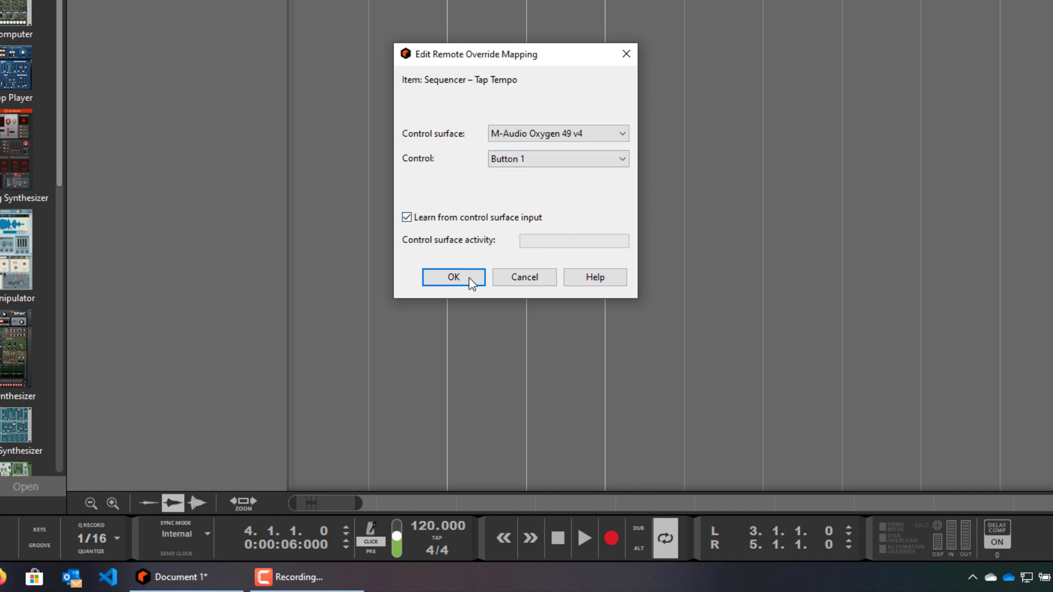
{"action": "left_click", "coordinate": [453, 276]}
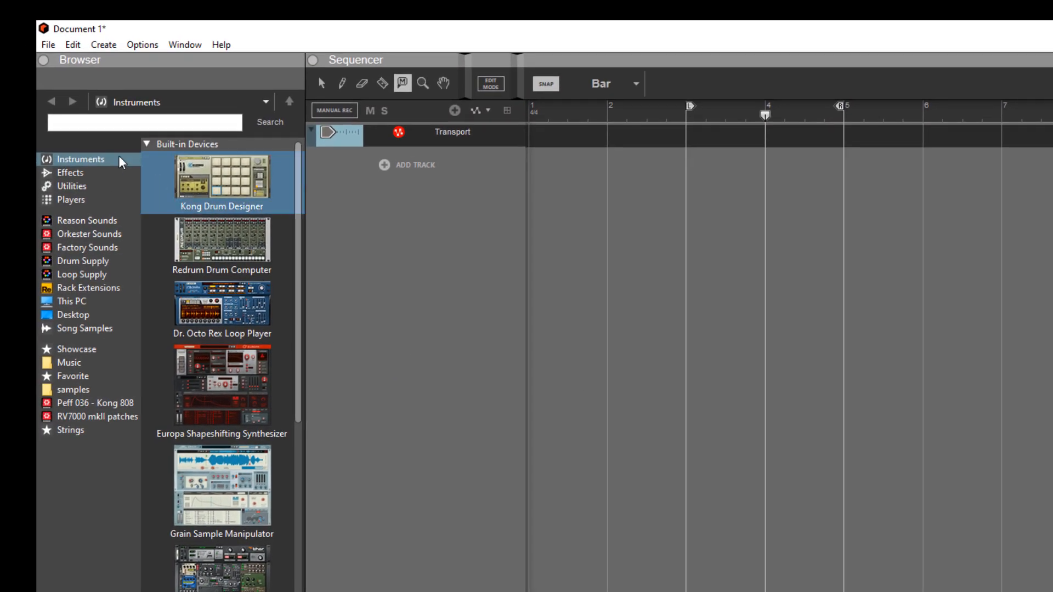
Step: Save Document 1 with the Tap Tempo mapping and bring the sequencer window forward
{"action": "left_click", "coordinate": [42, 44]}
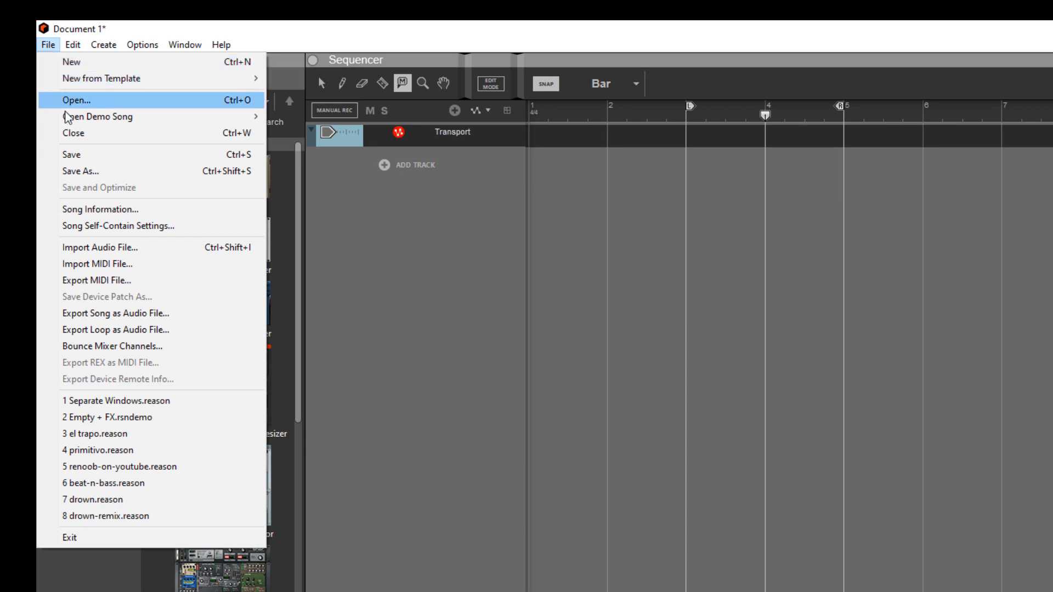
{"action": "mouse_move", "coordinate": [96, 166]}
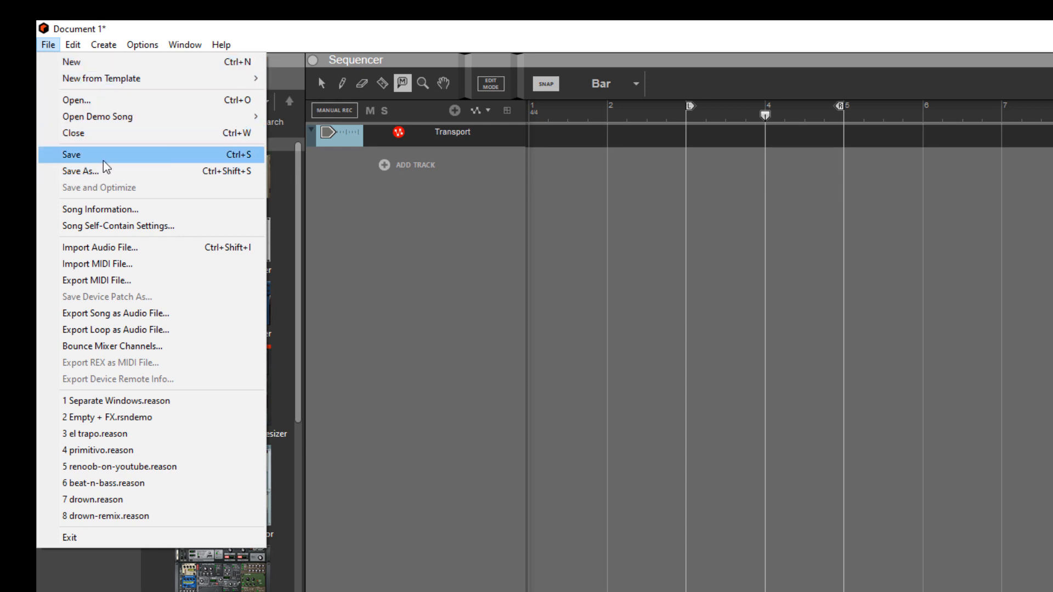
{"action": "left_click", "coordinate": [73, 154]}
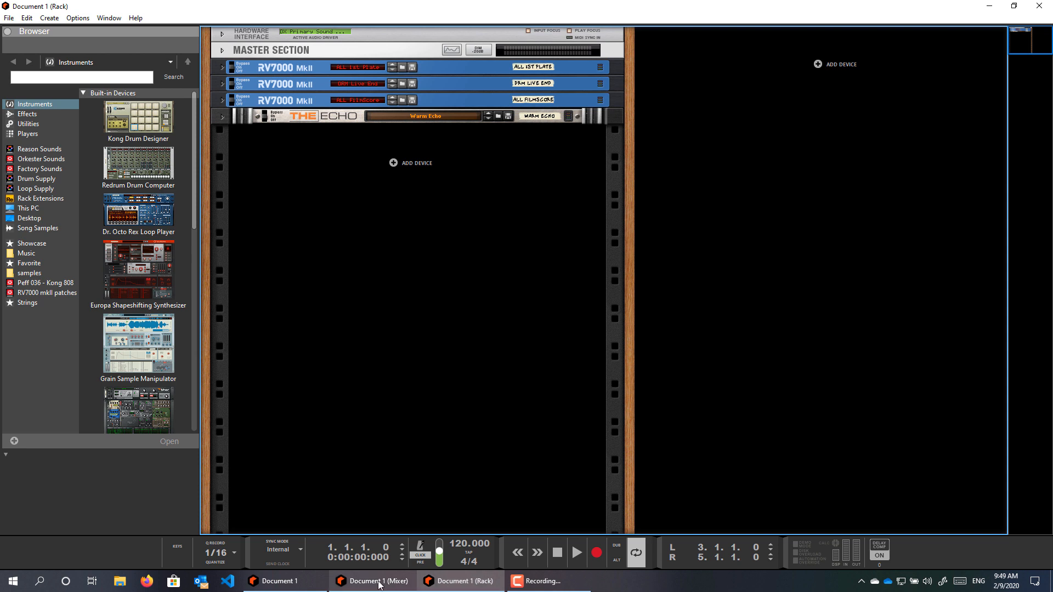
{"action": "left_click", "coordinate": [279, 581]}
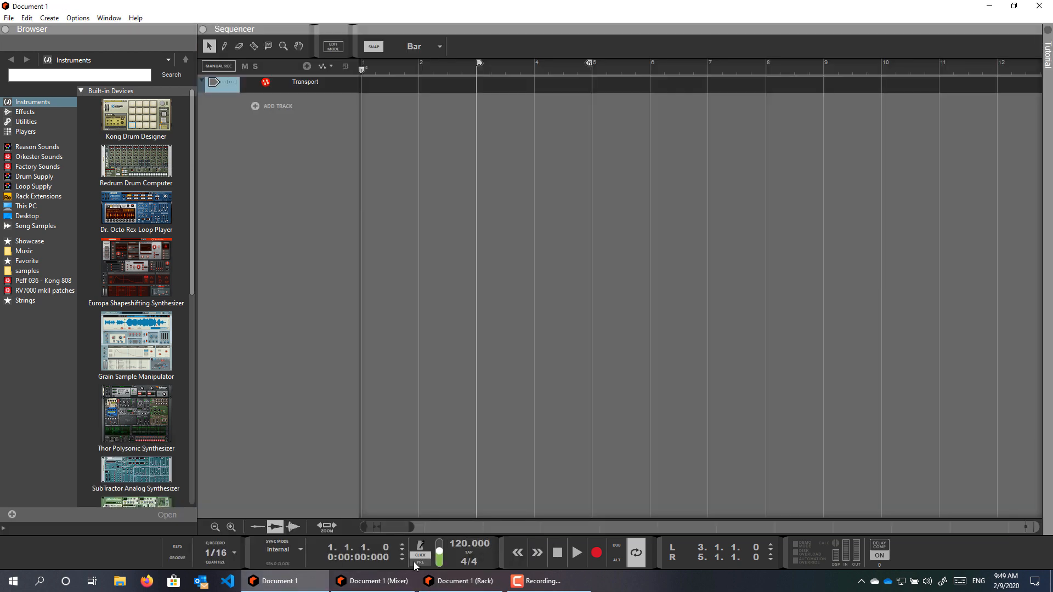
{"action": "mouse_move", "coordinate": [421, 392]}
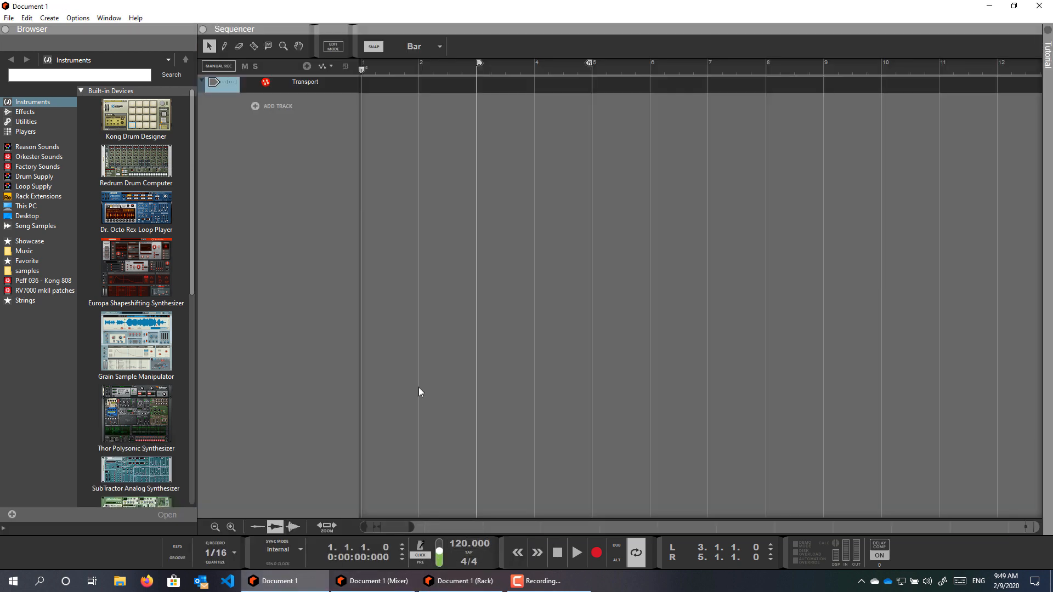